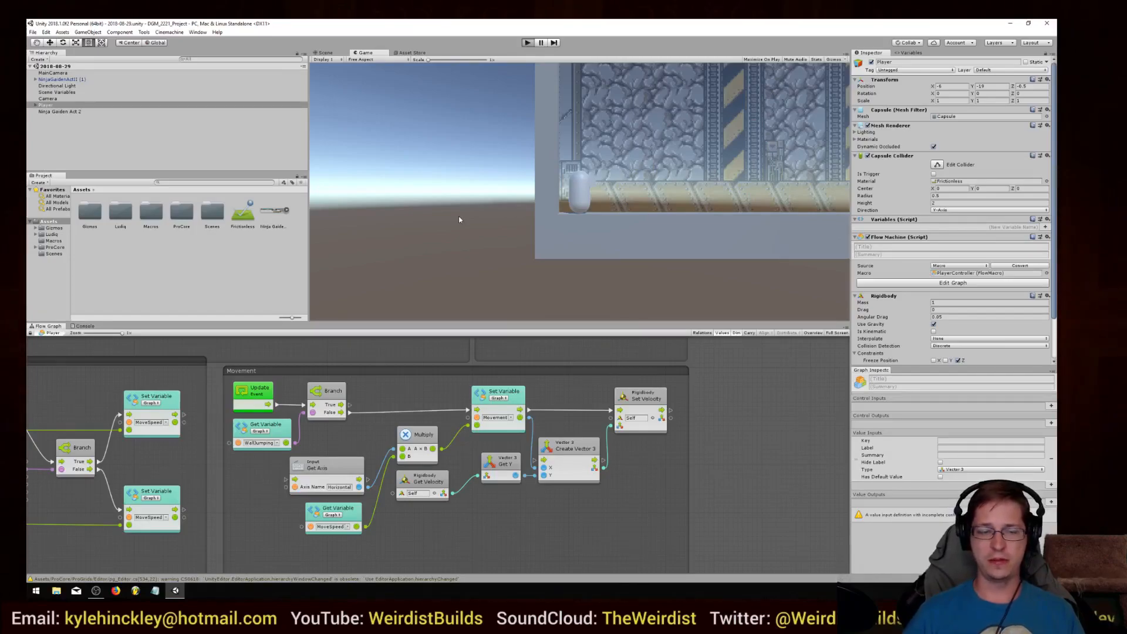
# Enter Play mode so the player movement flow graph runs live with the character moving
pyautogui.click(527, 43)
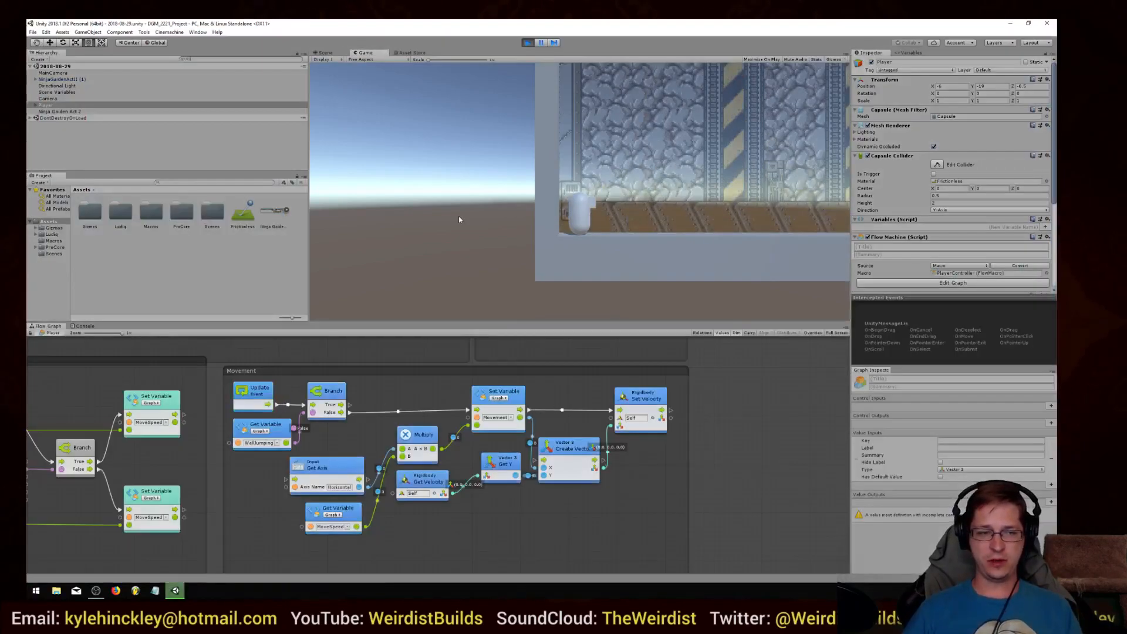